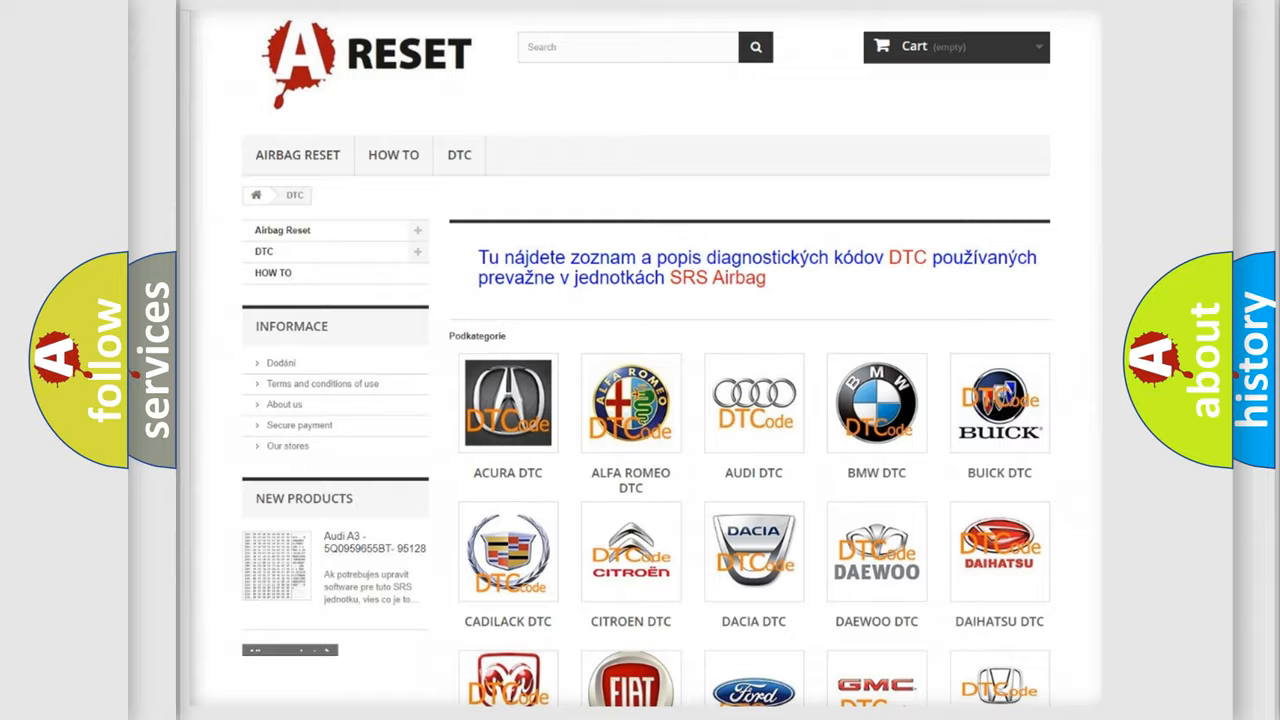
Step: Select Jeep from the DTC brand list and scroll through its trouble-code listing
scroll("down", 3)
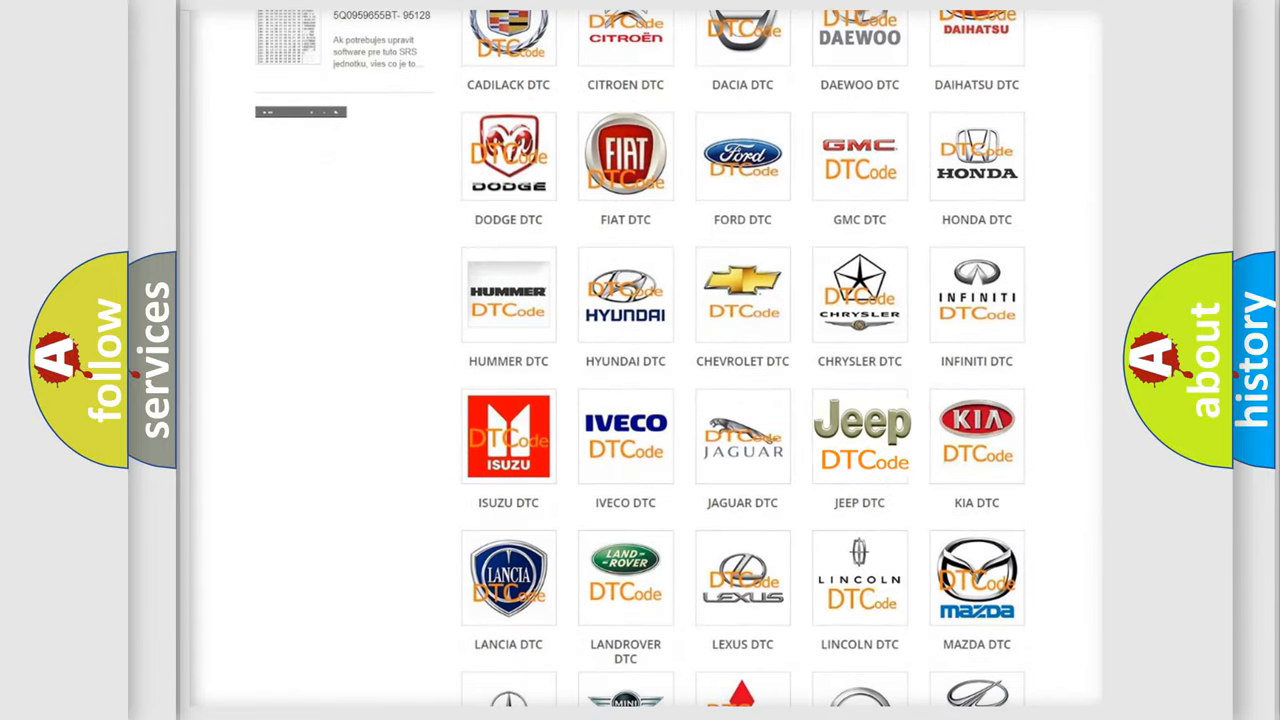
left_click(860, 436)
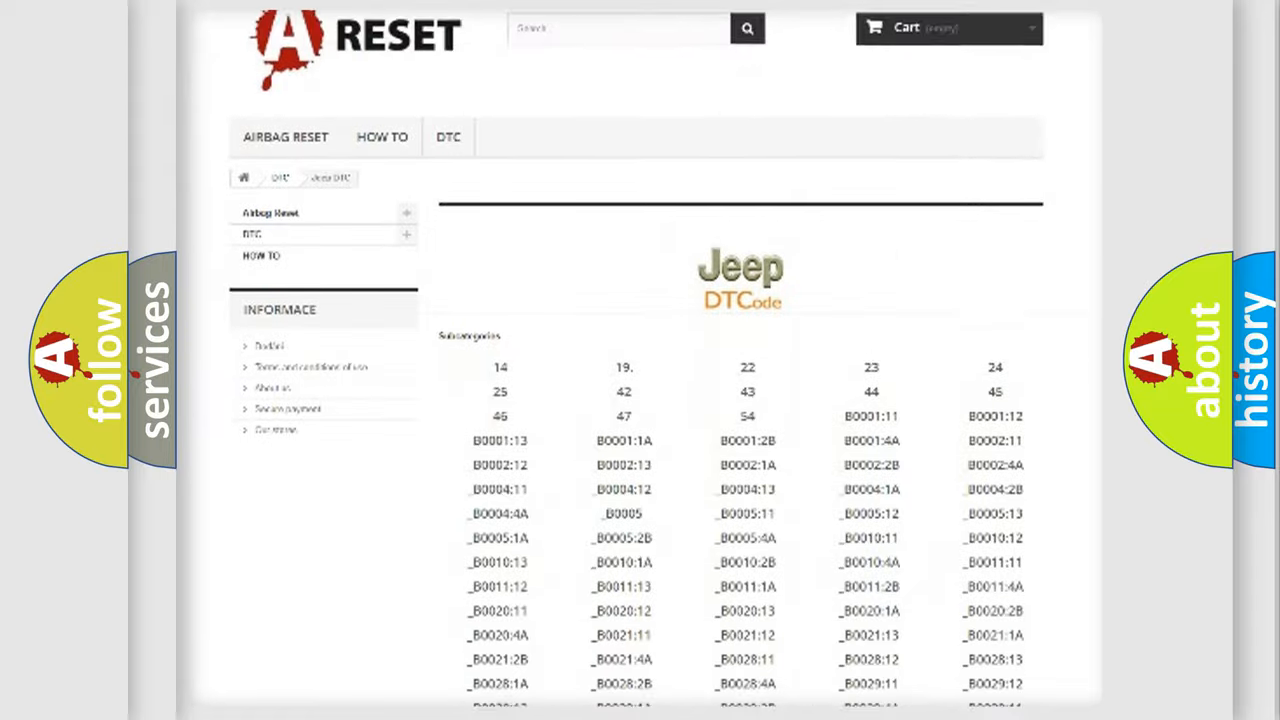
scroll("down", 3)
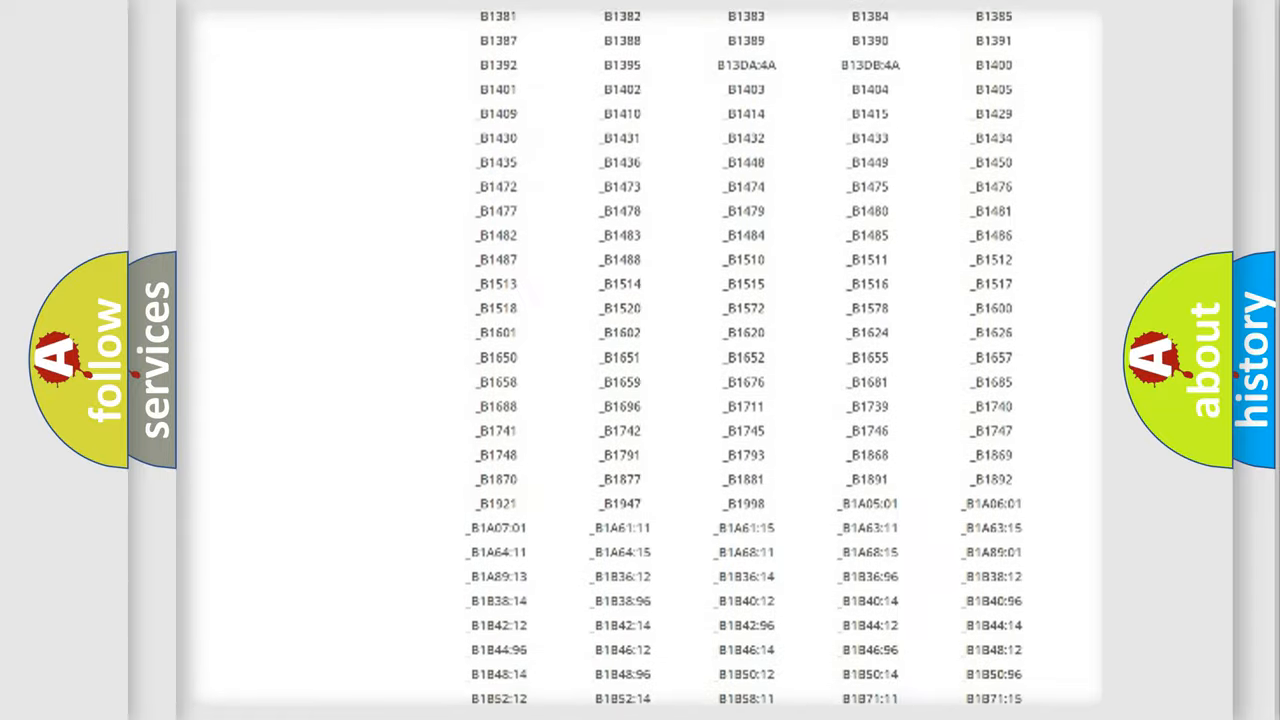